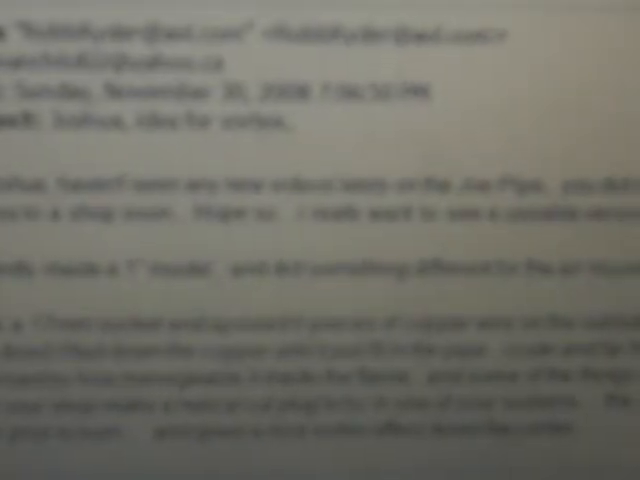
{"action": "scroll", "scroll_direction": "down", "scroll_amount": 3}
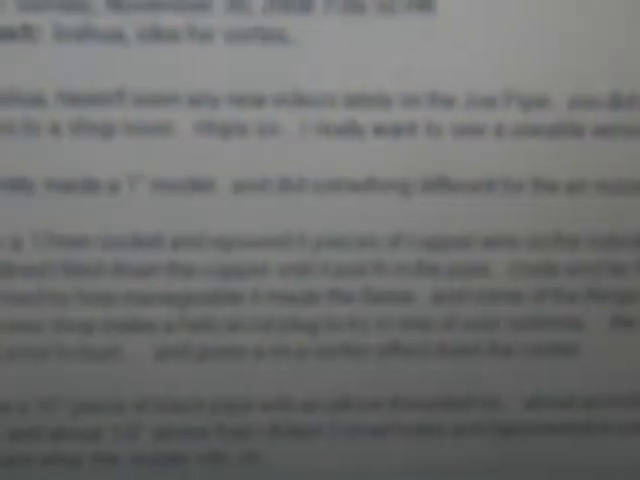
{"action": "scroll", "scroll_direction": "down", "scroll_amount": 3}
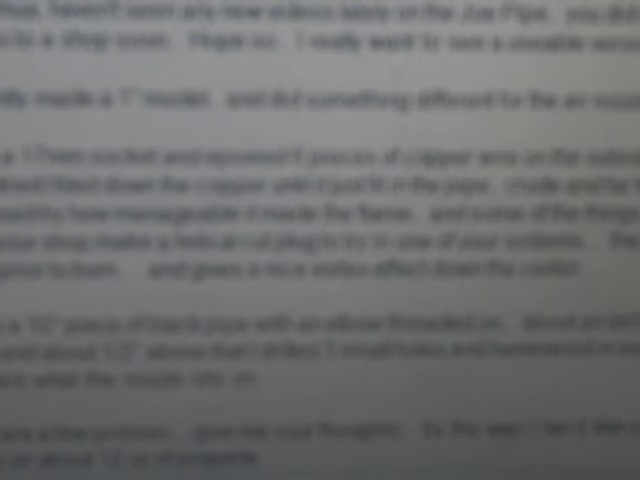